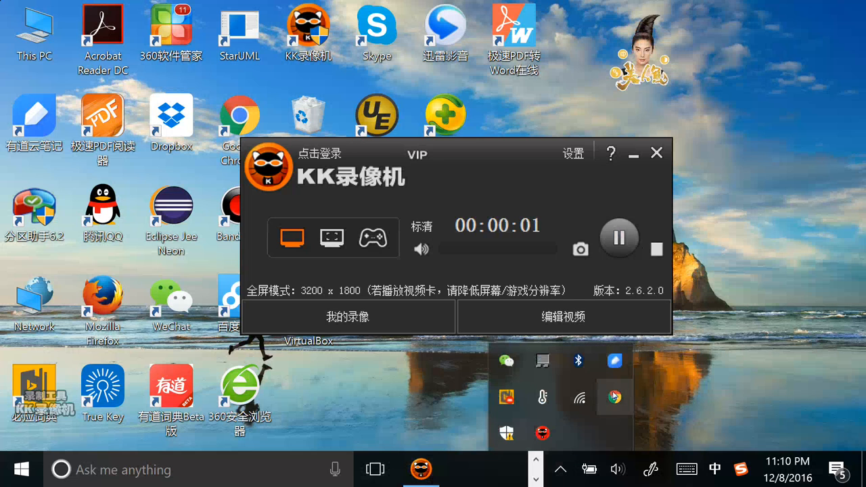
Start the KK recording while the shared list shows todo12 unchecked and todo13 checked.
click(503, 468)
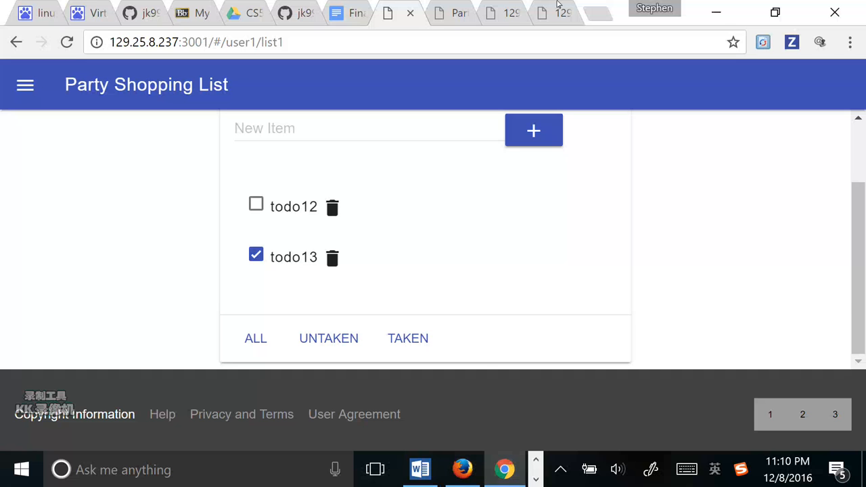
Switch to the Final_Paper report showing the addList sequence diagram.
click(344, 12)
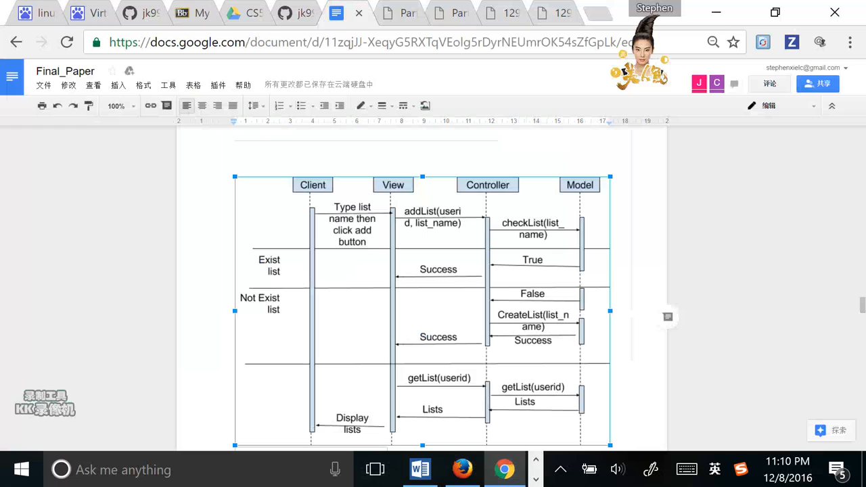
mouse_move(561, 238)
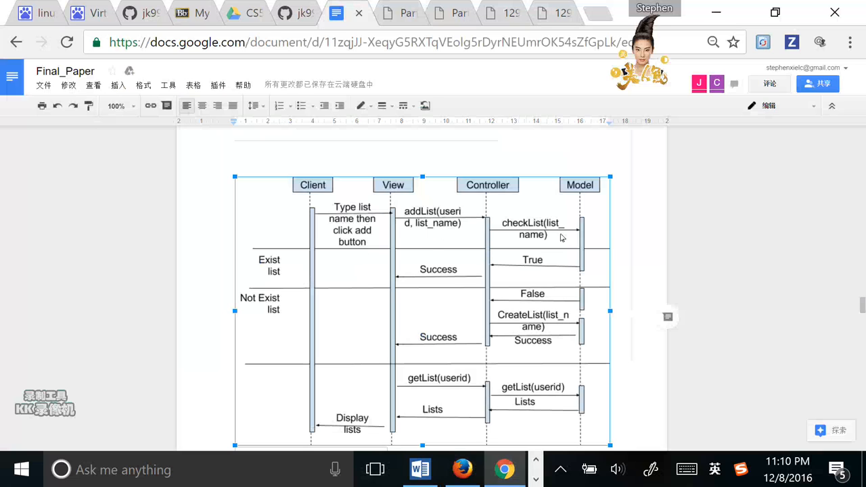
mouse_move(582, 194)
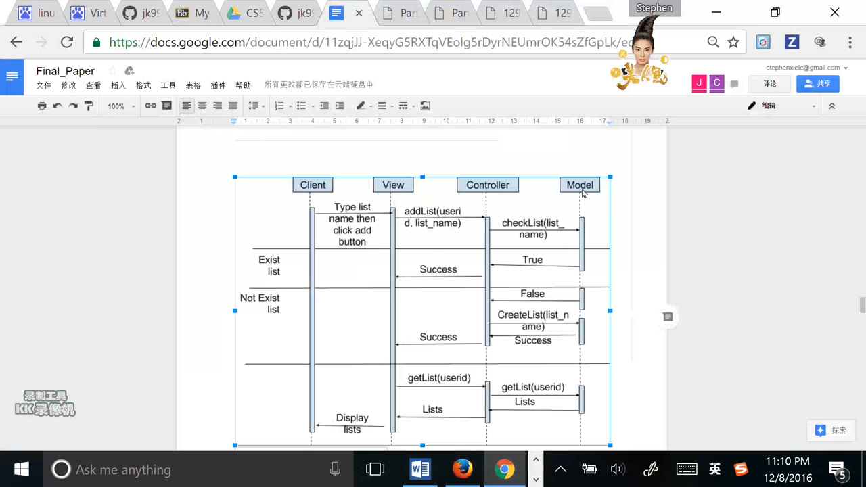
mouse_move(491, 200)
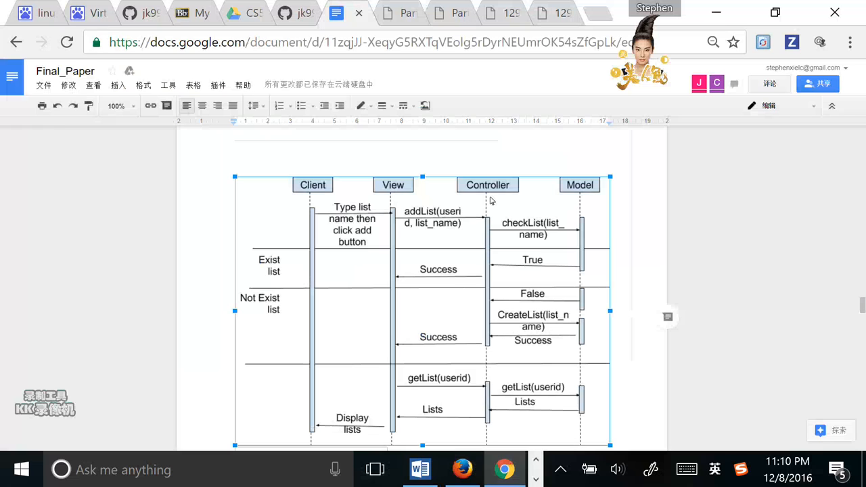
mouse_move(394, 187)
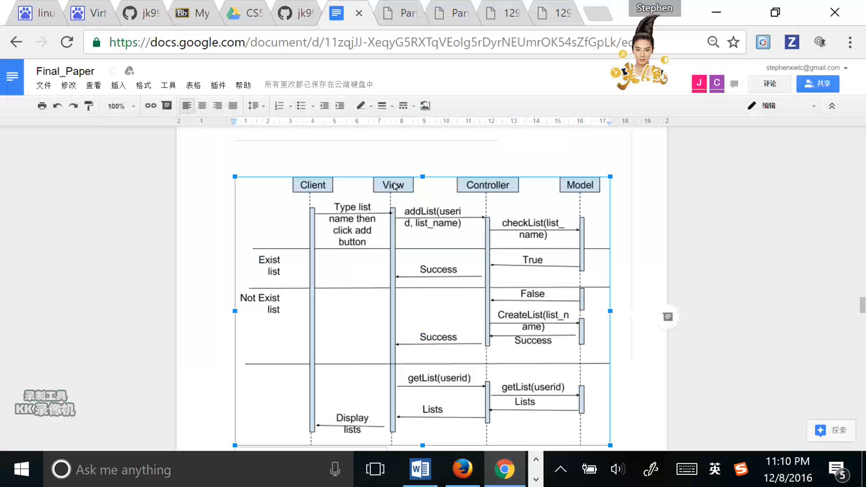
mouse_move(352, 182)
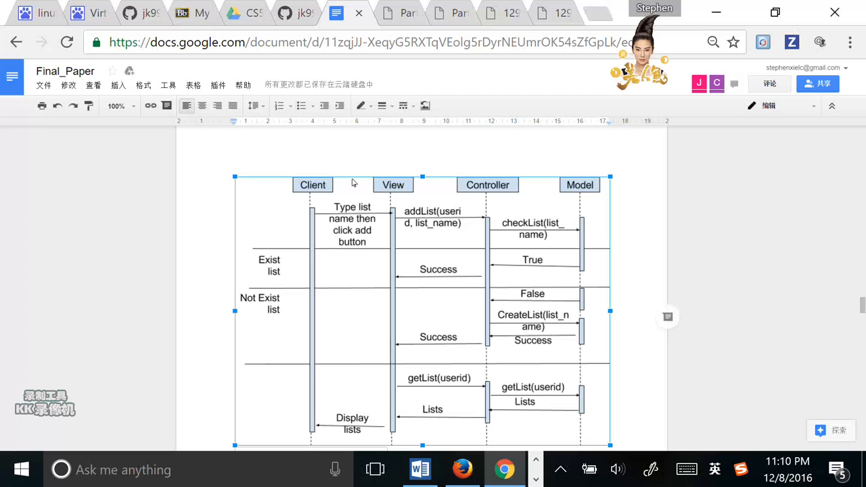
mouse_move(395, 302)
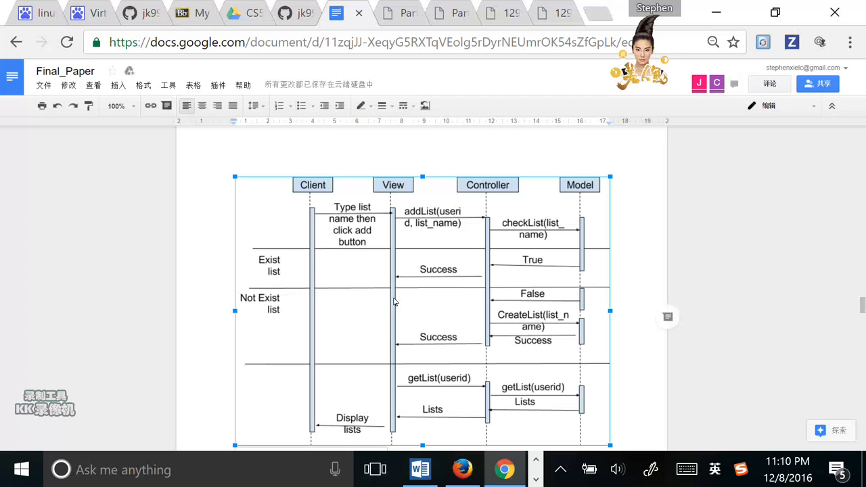
mouse_move(454, 276)
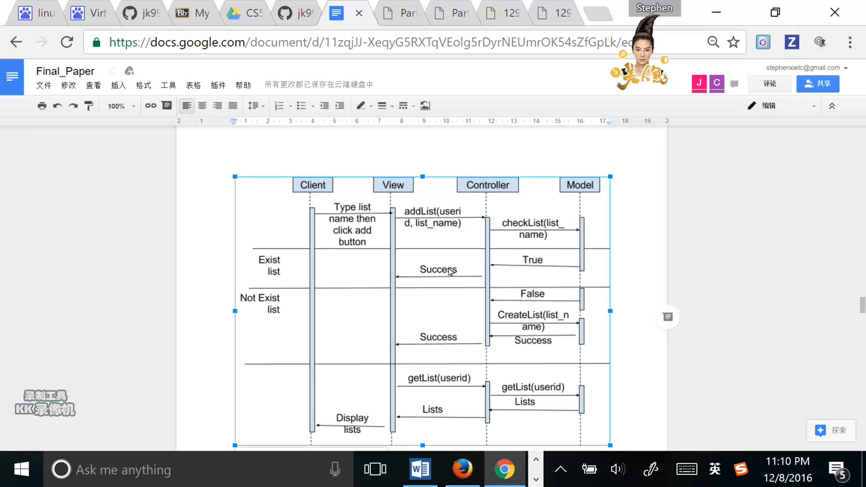
mouse_move(400, 12)
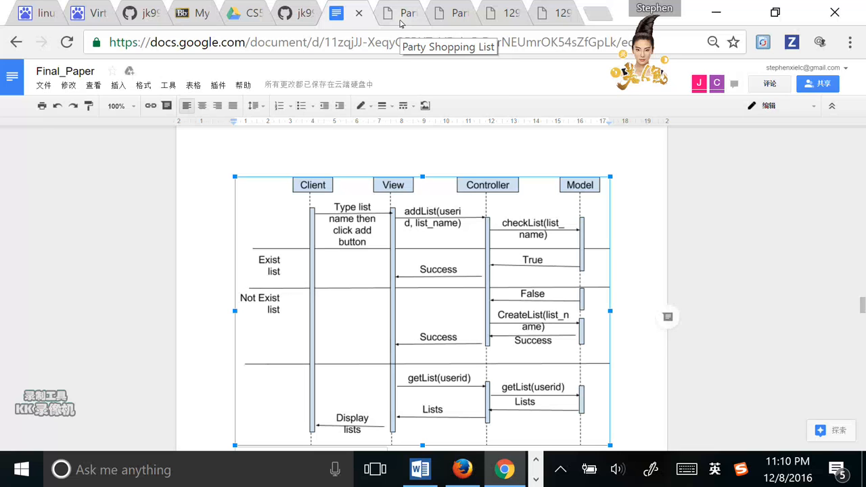
mouse_move(467, 15)
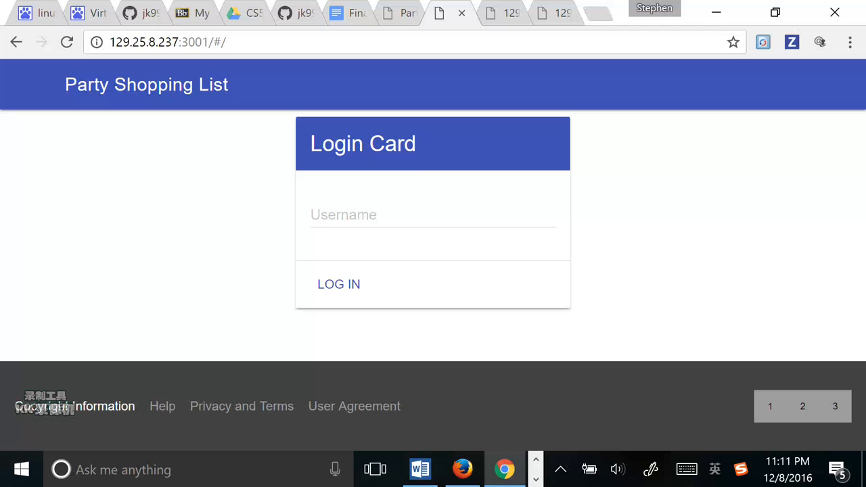
Log in as the user test, then return to the report's login sequence diagram.
text(test)
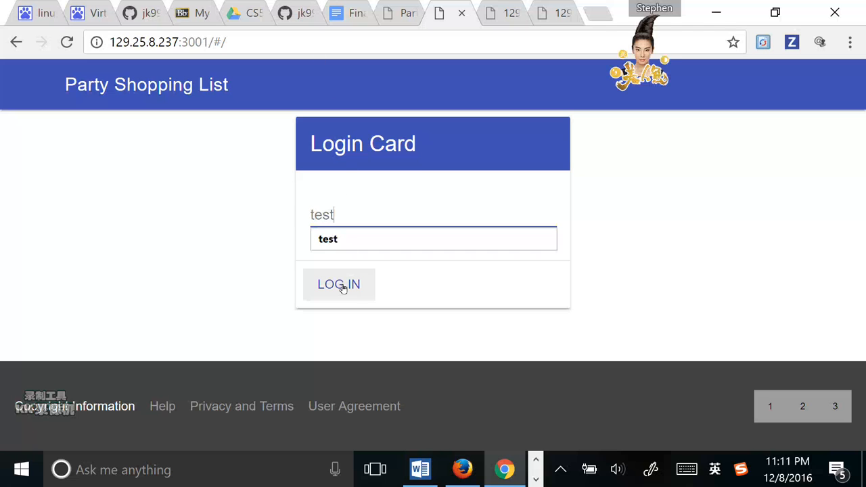
click(338, 284)
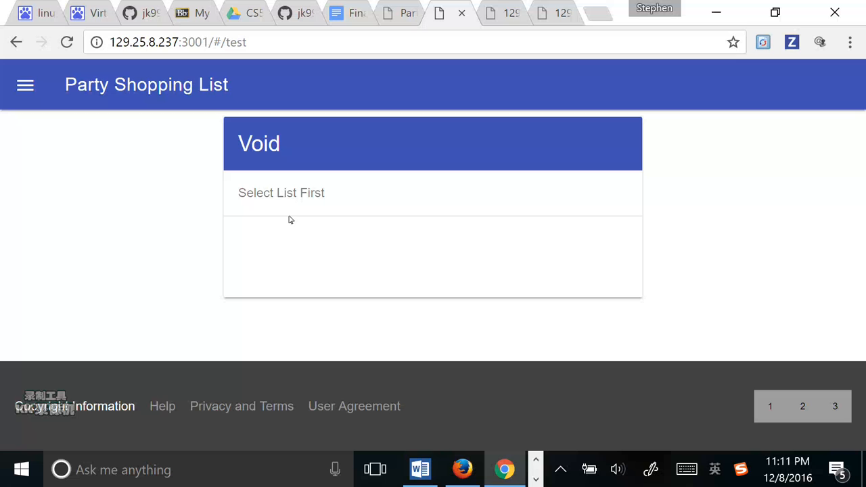
click(336, 13)
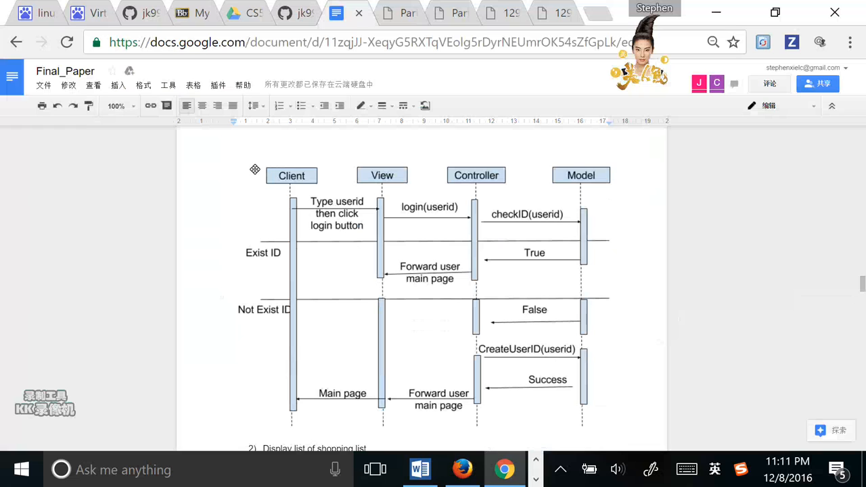
mouse_move(427, 277)
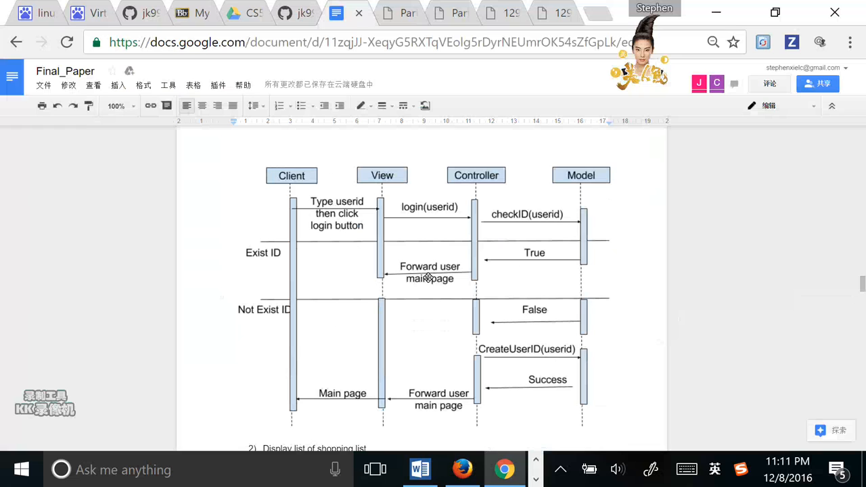
mouse_move(264, 259)
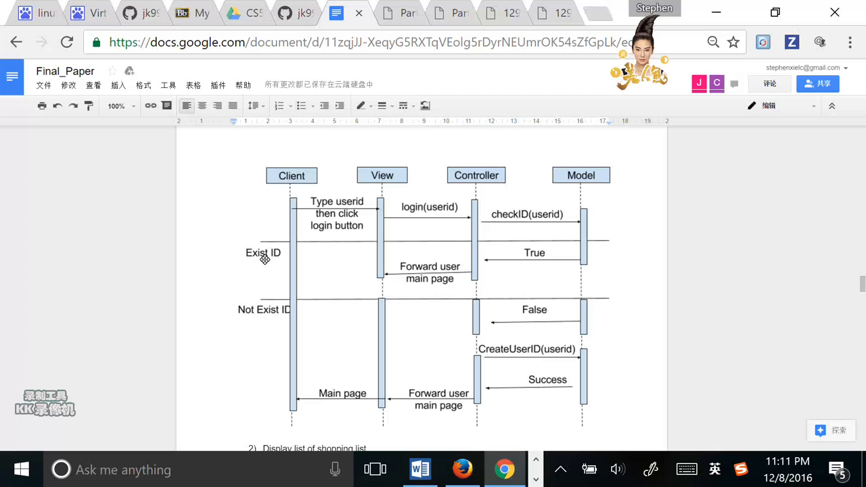
mouse_move(266, 264)
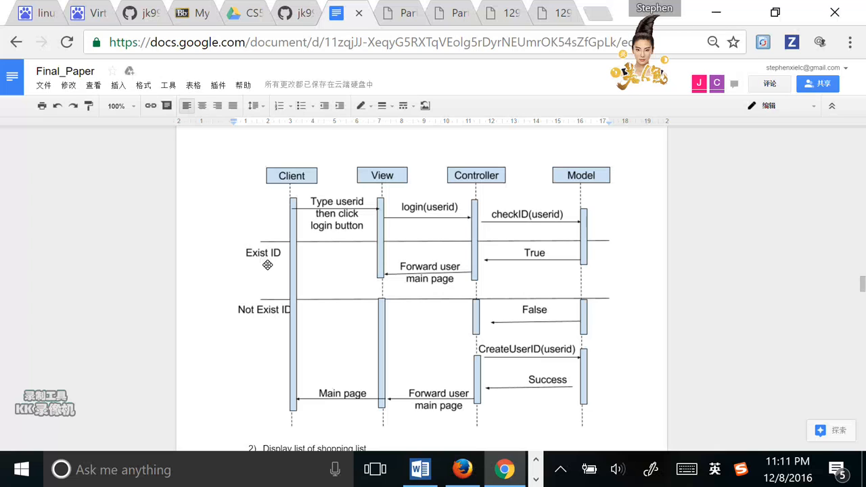
mouse_move(423, 233)
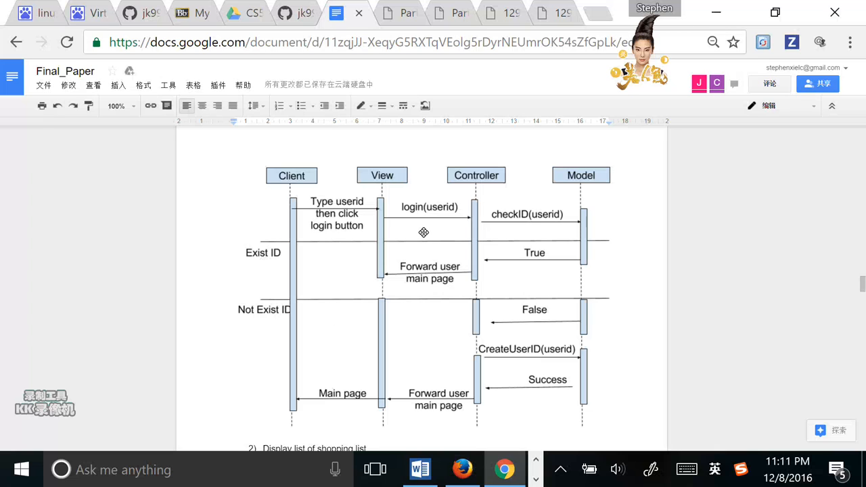
mouse_move(519, 280)
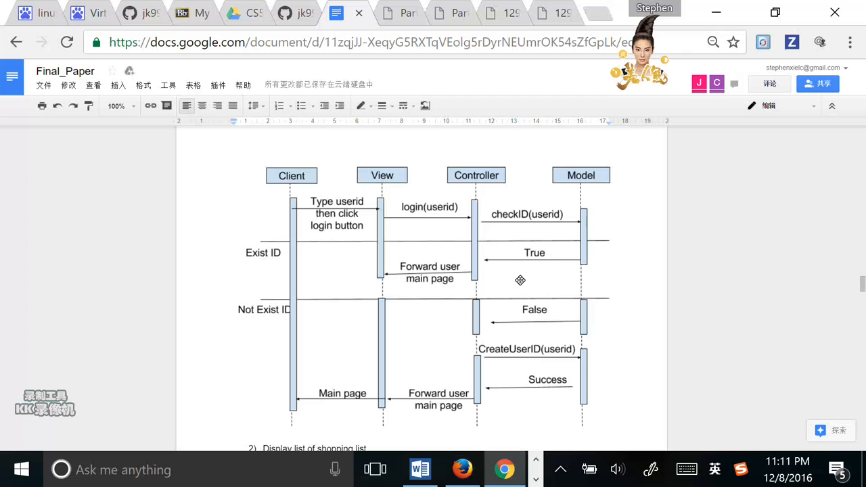
mouse_move(533, 253)
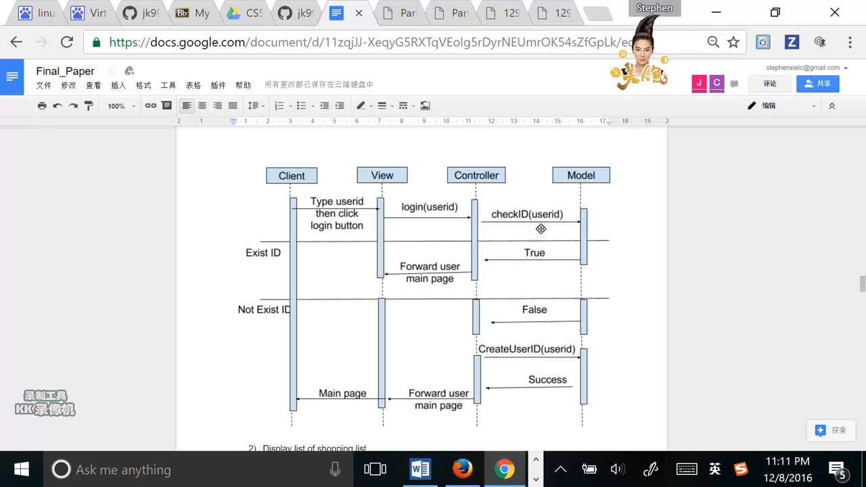
mouse_move(492, 271)
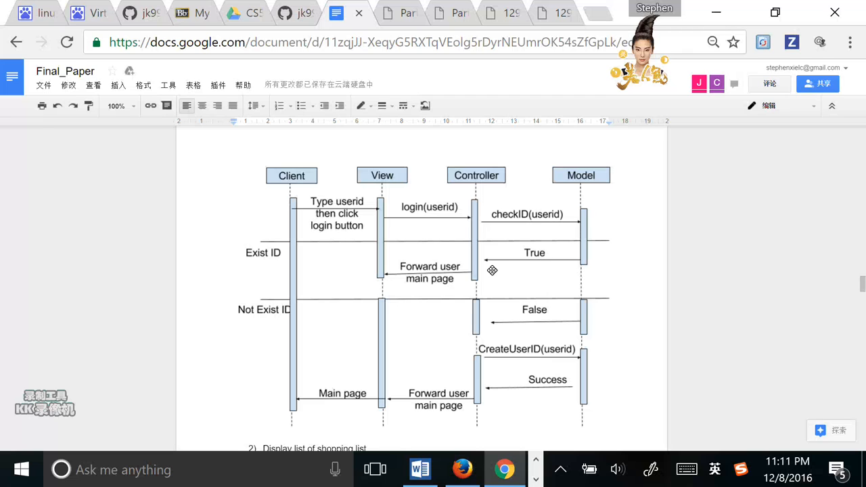
mouse_move(516, 232)
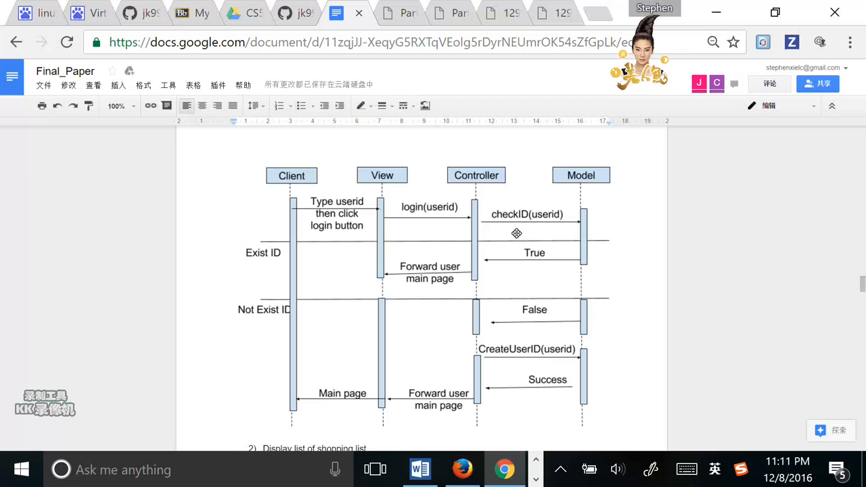
mouse_move(470, 267)
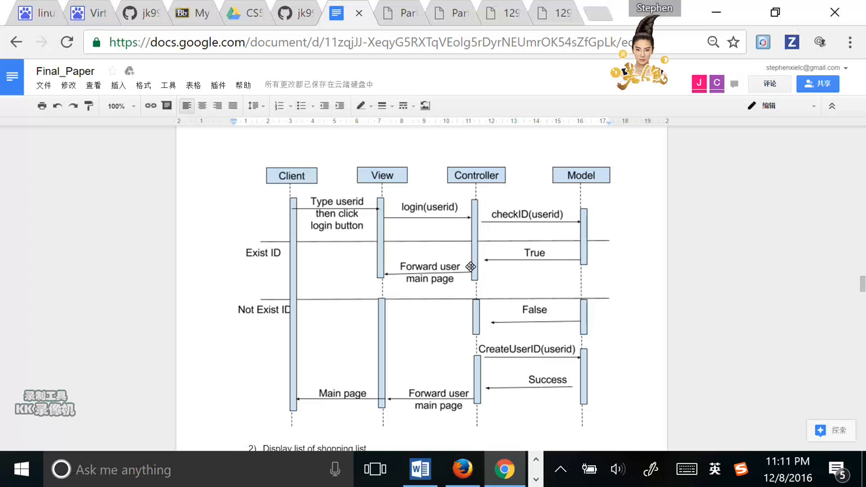
mouse_move(379, 195)
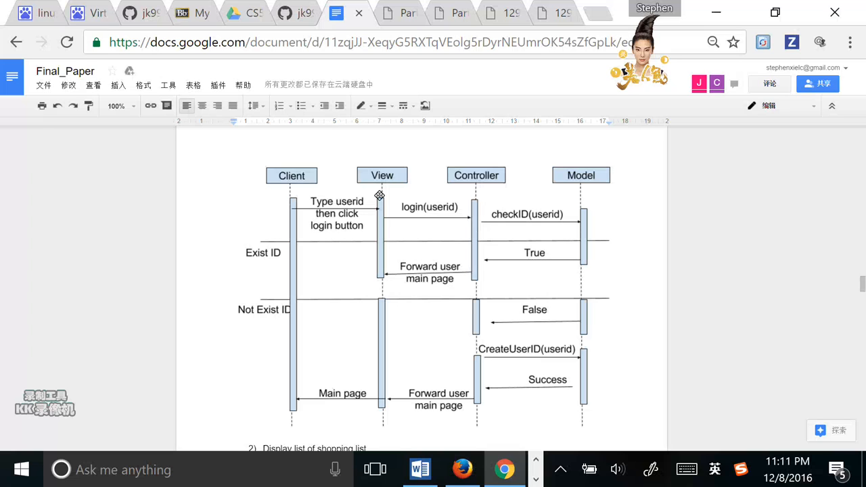
mouse_move(403, 270)
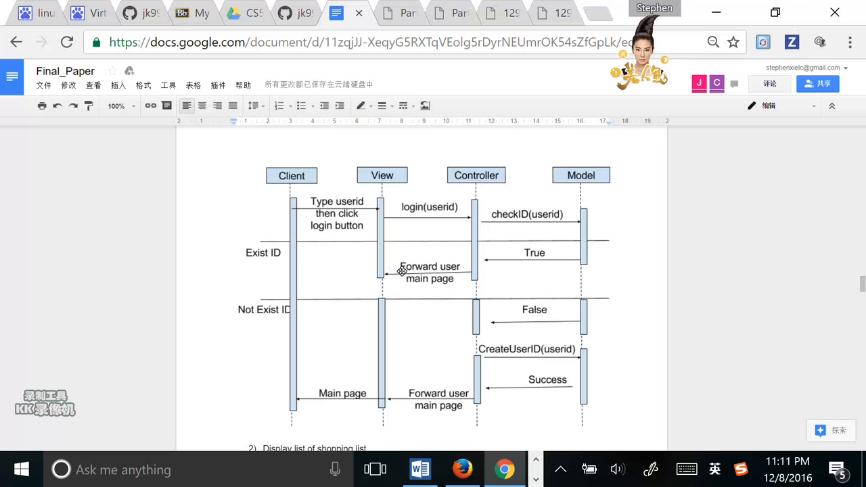
mouse_move(581, 277)
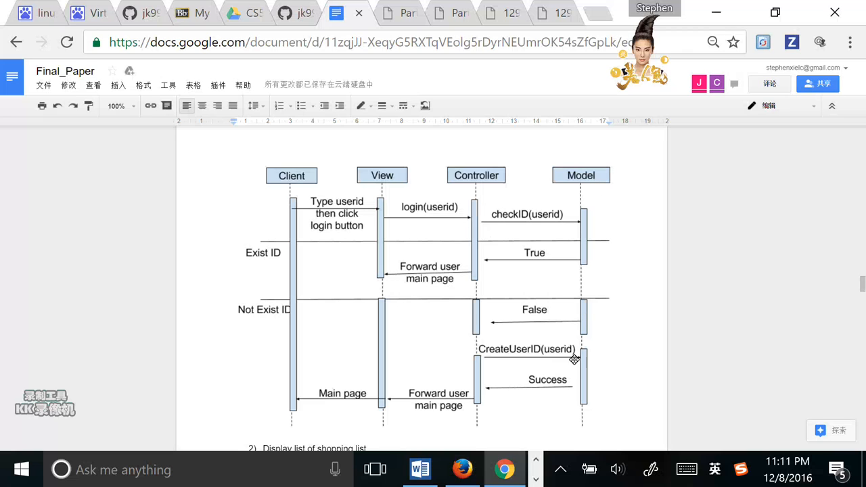
mouse_move(584, 369)
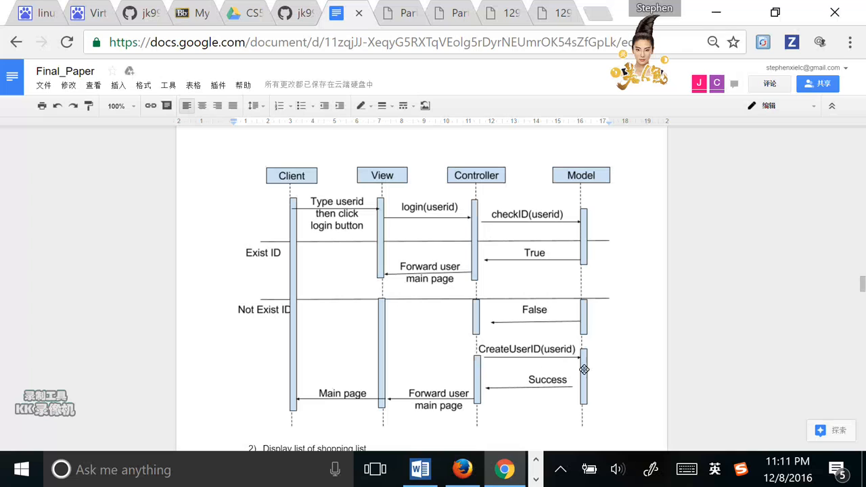
mouse_move(490, 360)
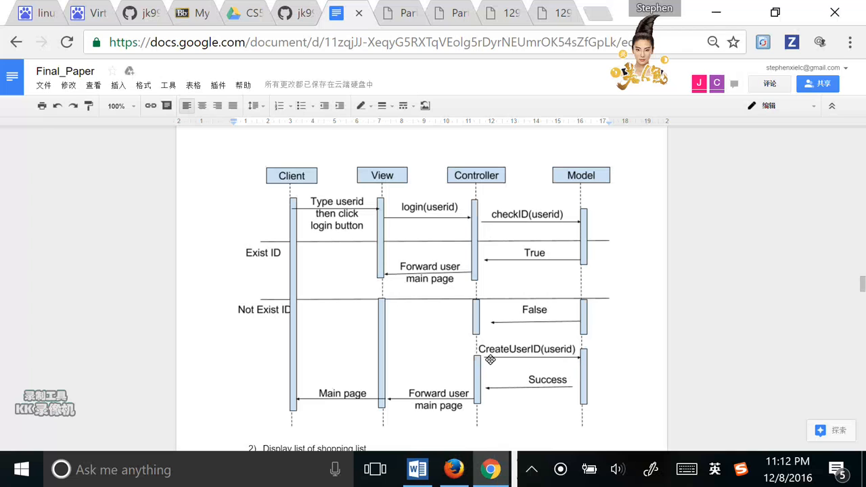
mouse_move(526, 189)
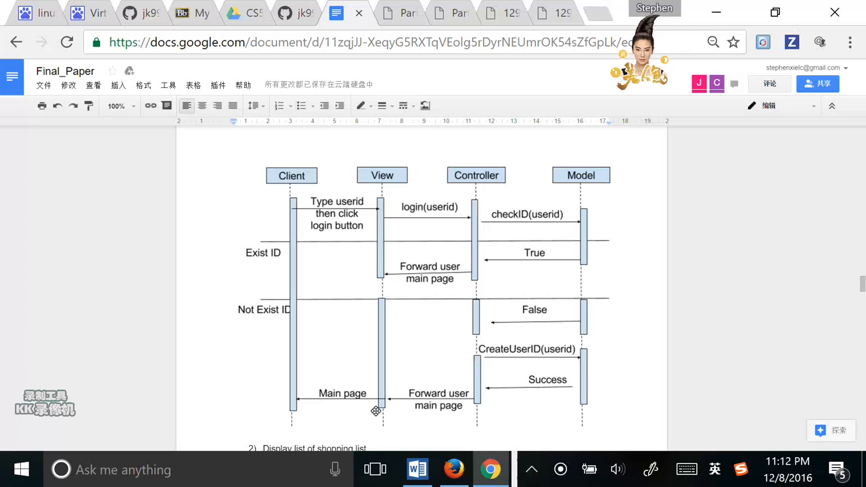
mouse_move(522, 128)
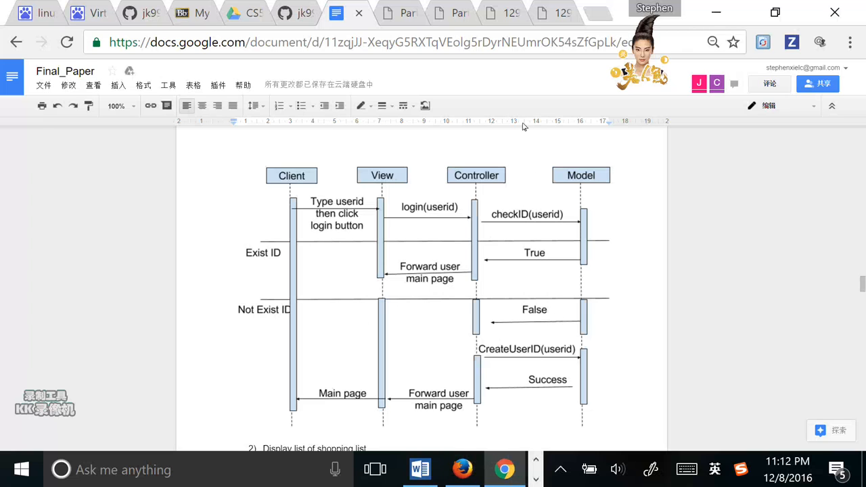
mouse_move(520, 117)
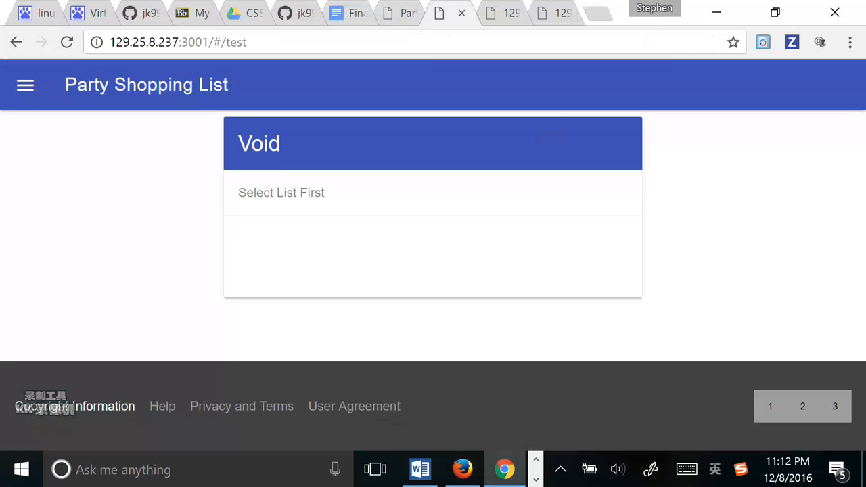
mouse_move(370, 26)
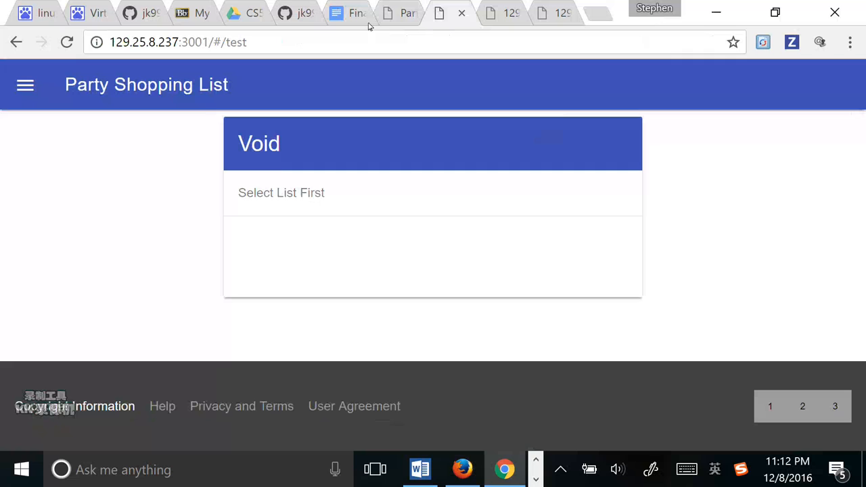
Show the side panel listing testshoppinglist, list2, list3 and list1 for user test.
click(24, 83)
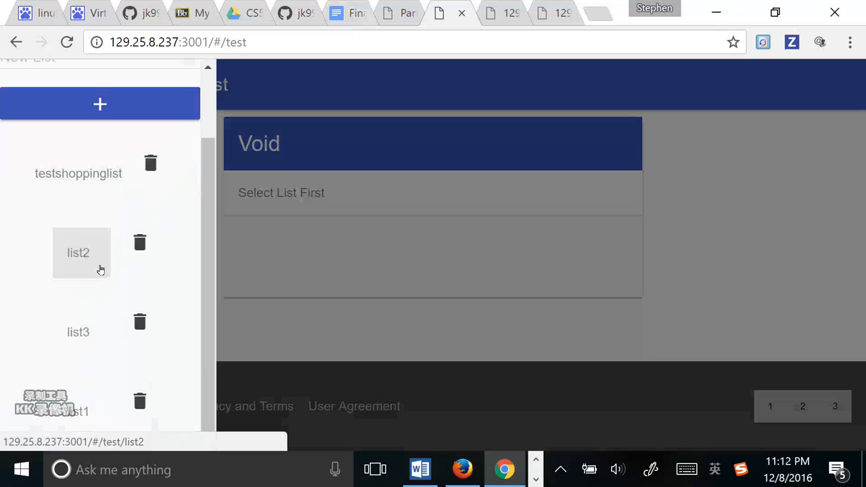
Create list4, open it, and review its items todo41, todo42 and todo43.
scroll(up, 3)
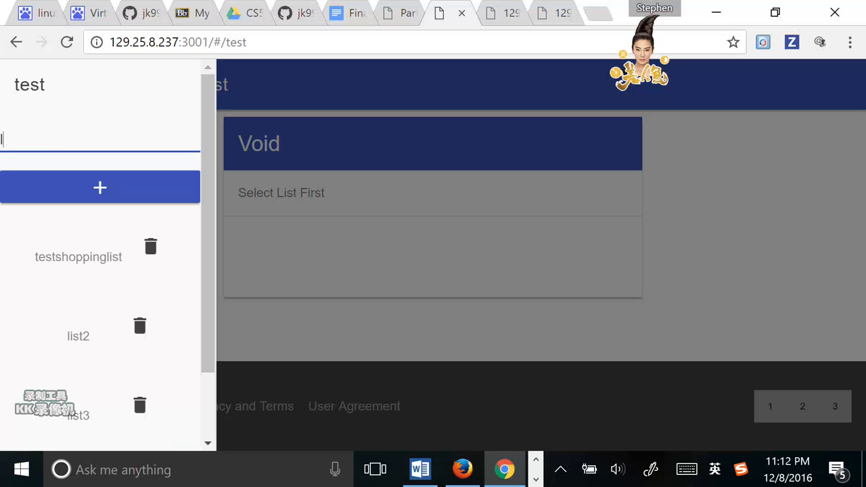
text(list)
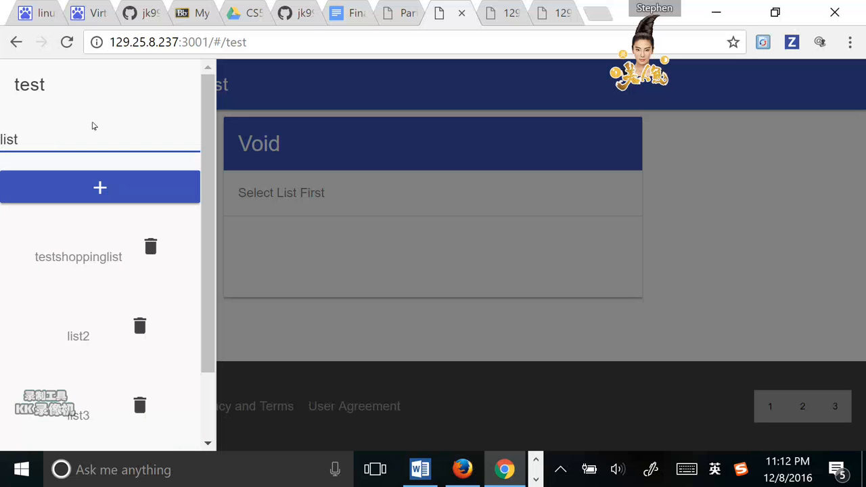
text(list4)
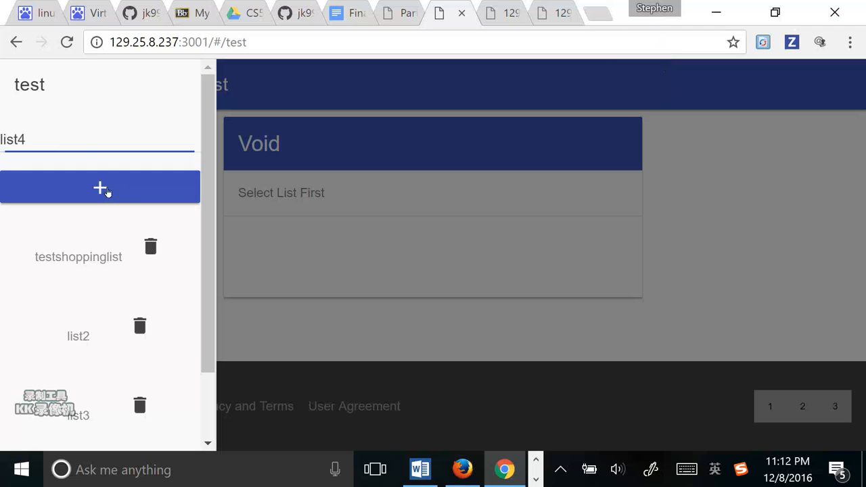
click(100, 188)
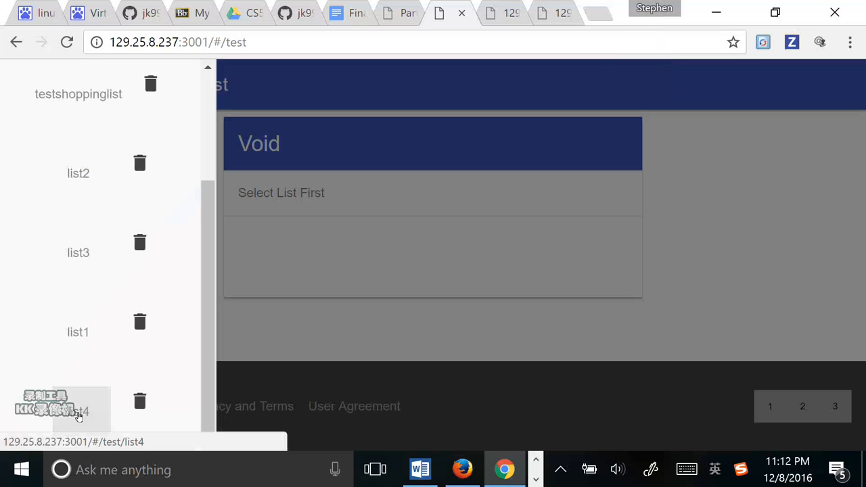
click(79, 411)
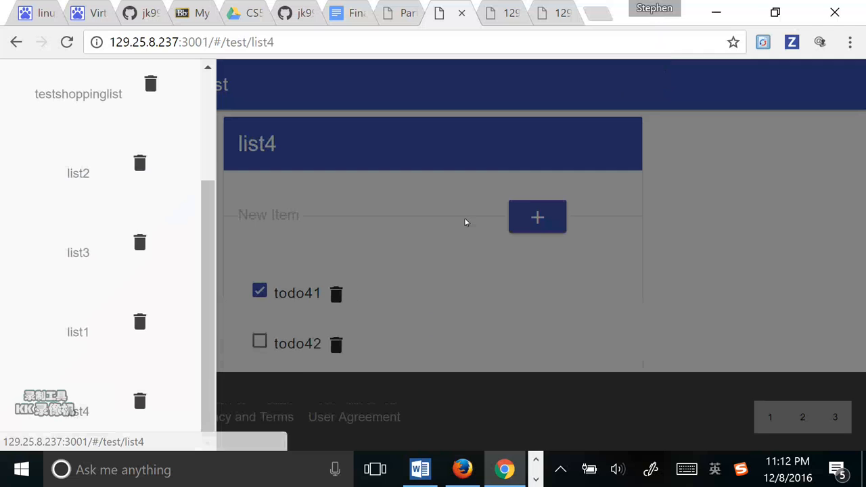
click(24, 84)
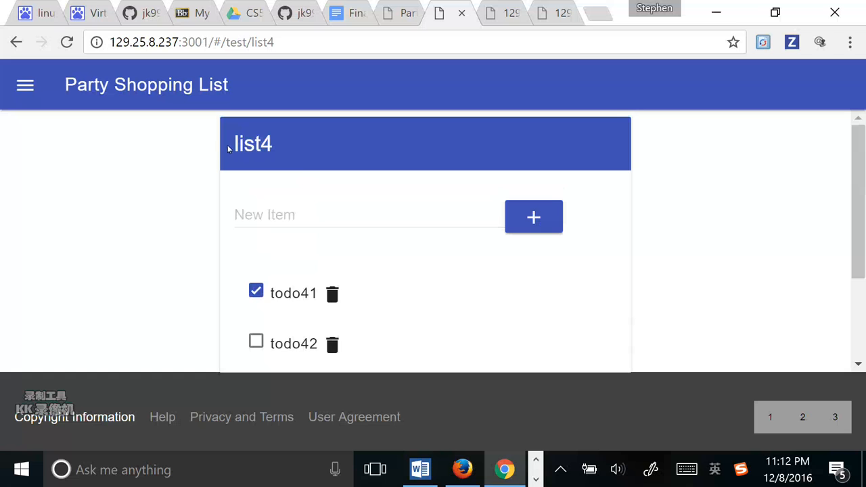
scroll(down, 3)
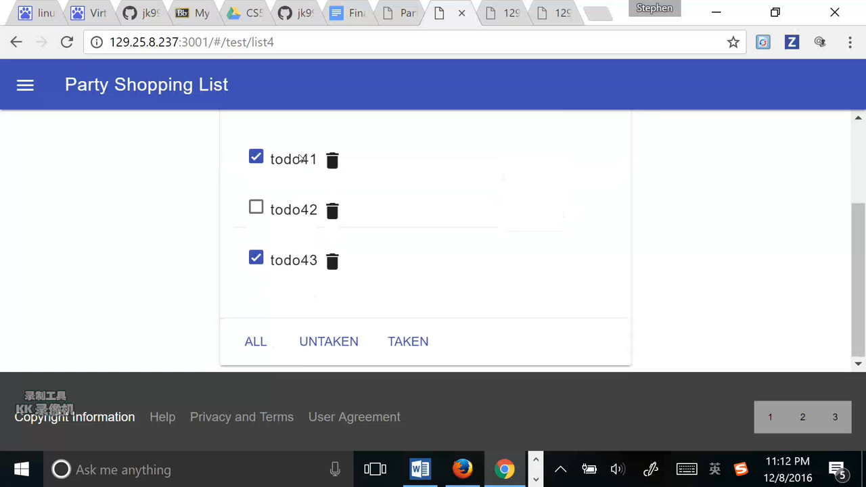
scroll(up, 3)
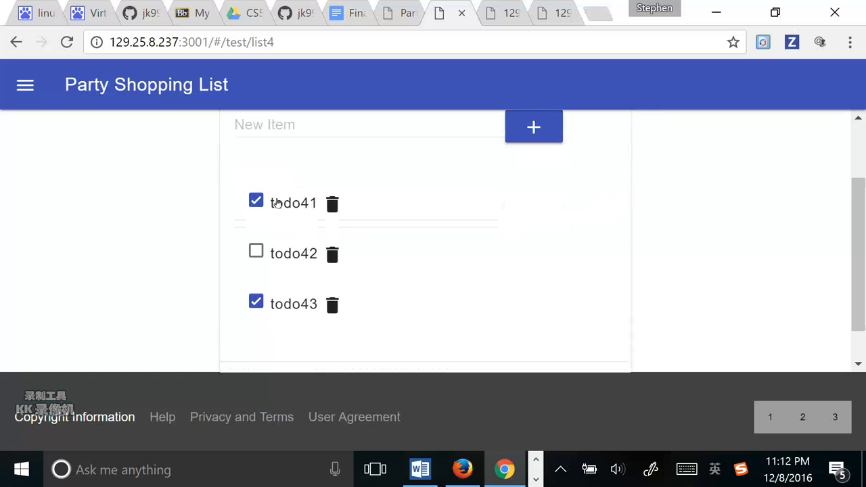
mouse_move(284, 214)
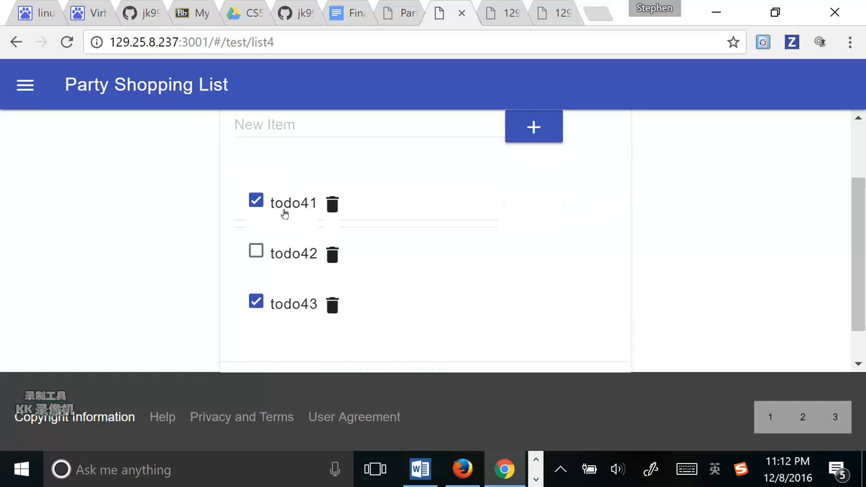
Review the addList diagram in Final_Paper, then return to the shopping list app.
click(346, 12)
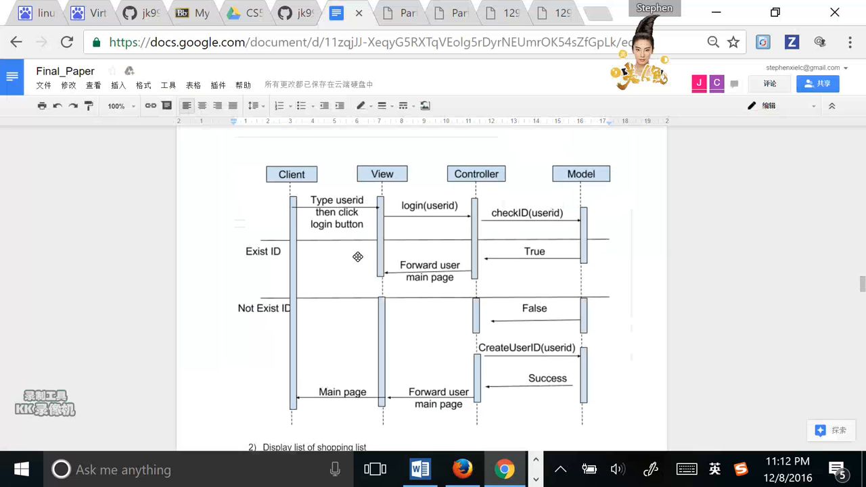
scroll(down, 3)
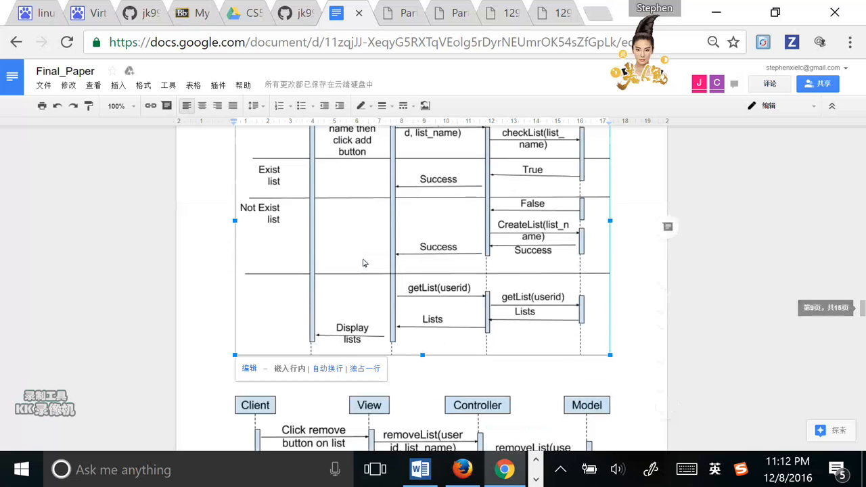
scroll(up, 3)
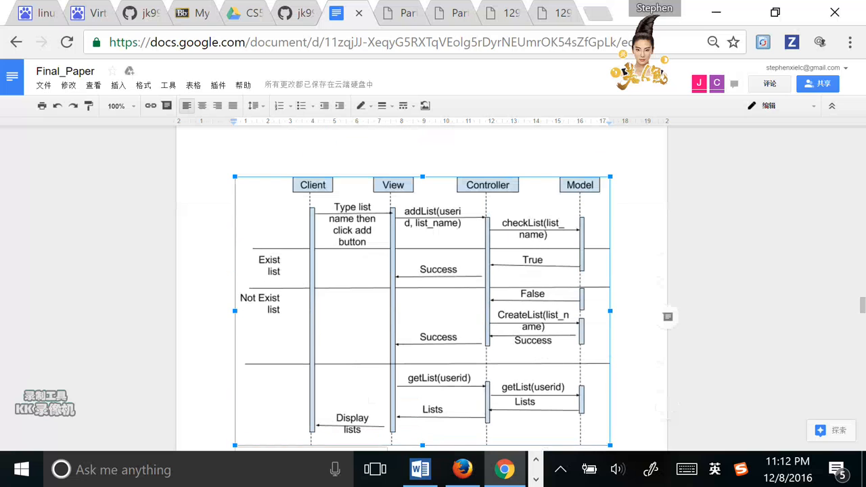
mouse_move(257, 220)
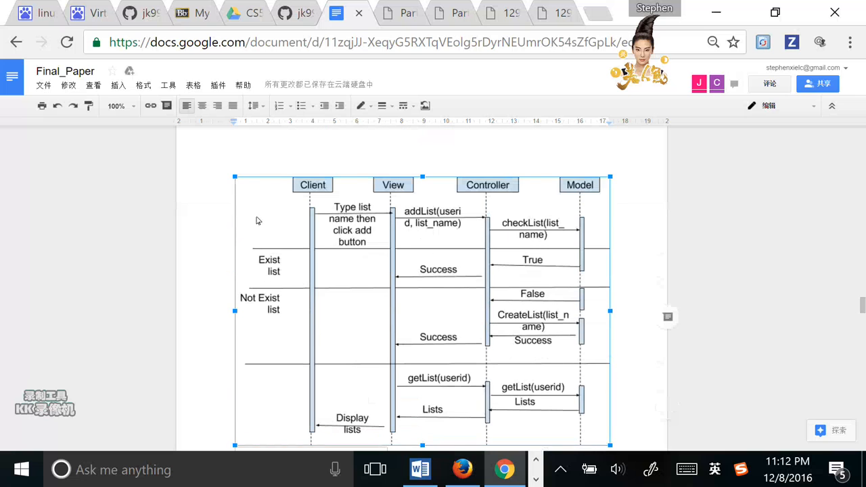
mouse_move(397, 257)
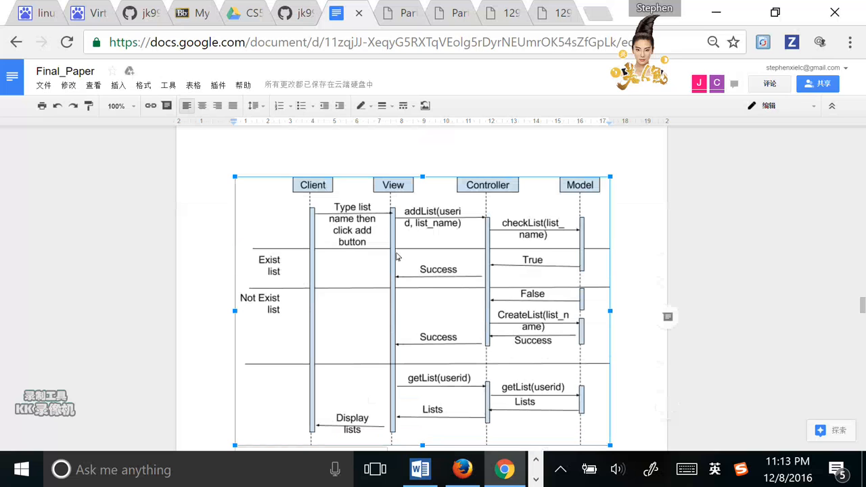
mouse_move(445, 4)
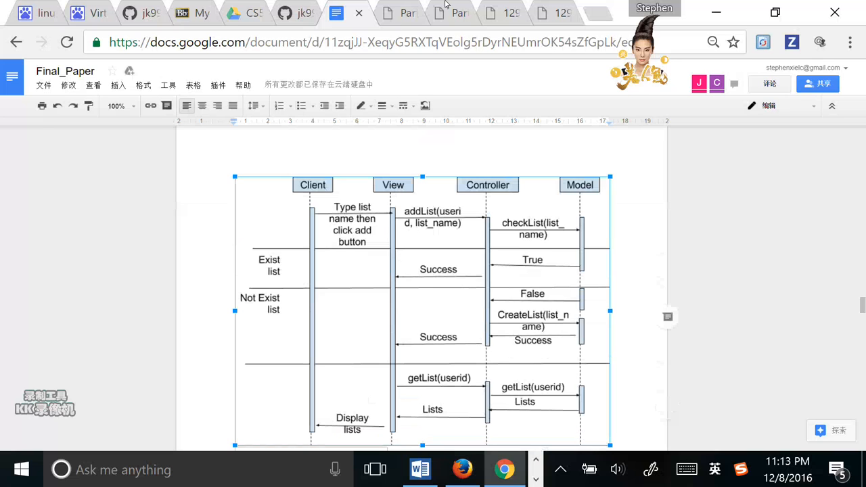
click(398, 12)
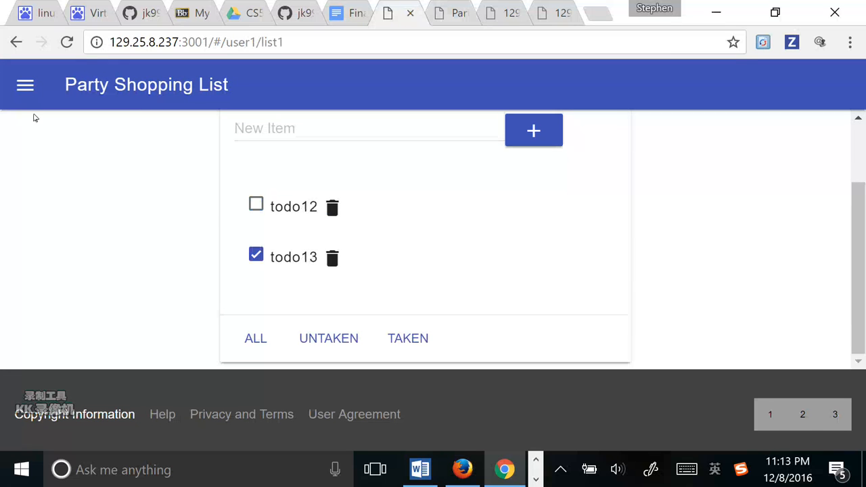
From user1's tab, look up list4 in the lists panel.
click(398, 12)
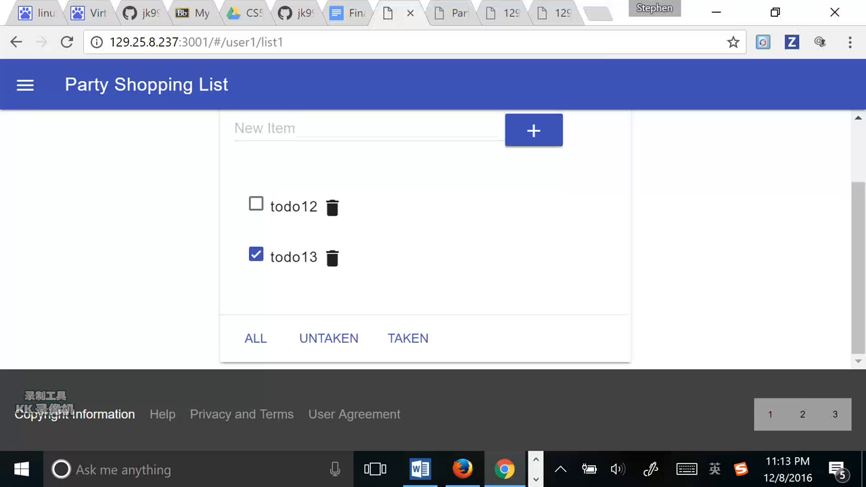
click(24, 84)
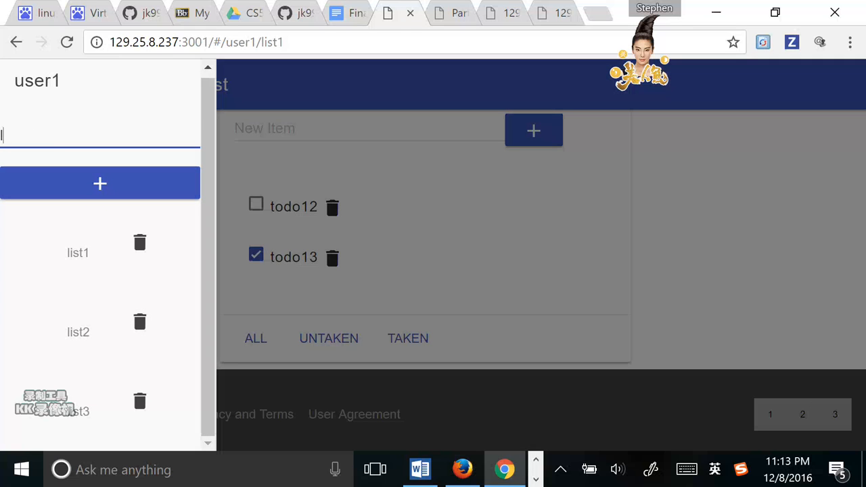
text(list4)
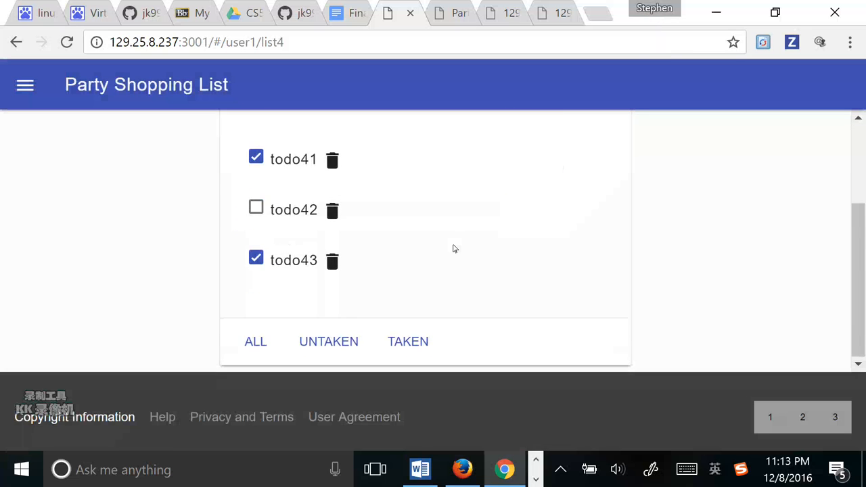
Delete todo42 from list4 and add a new item milk.
scroll(up, 3)
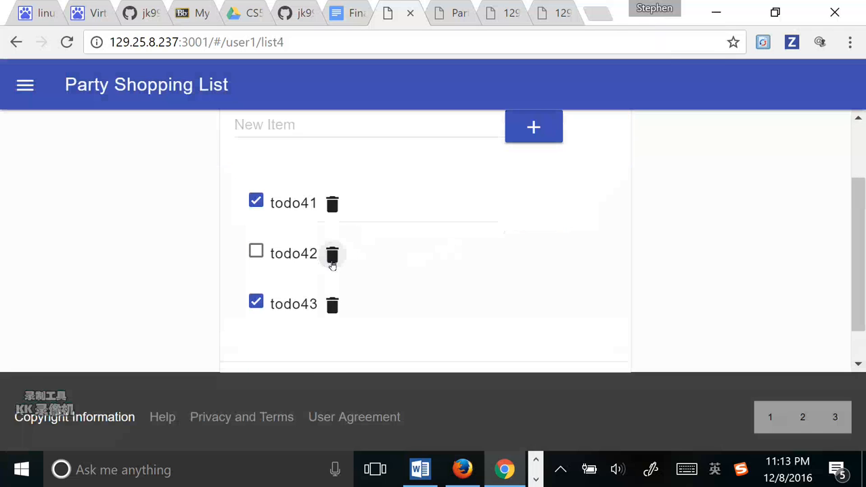
mouse_move(322, 260)
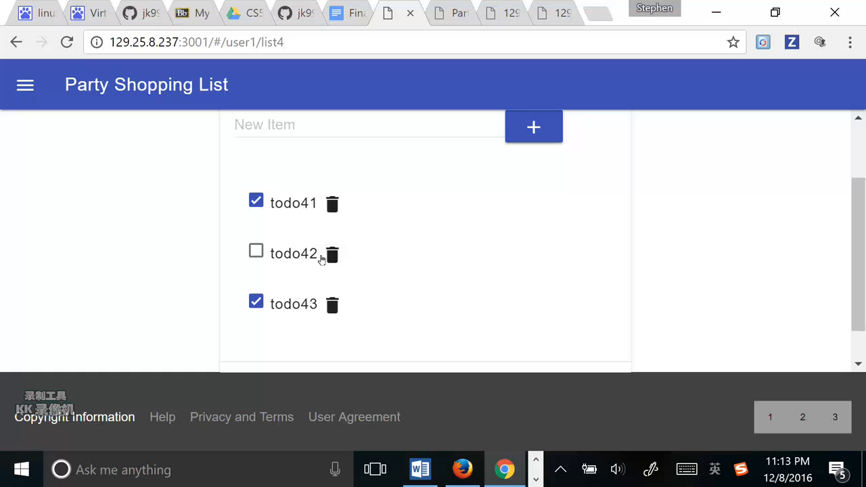
click(332, 252)
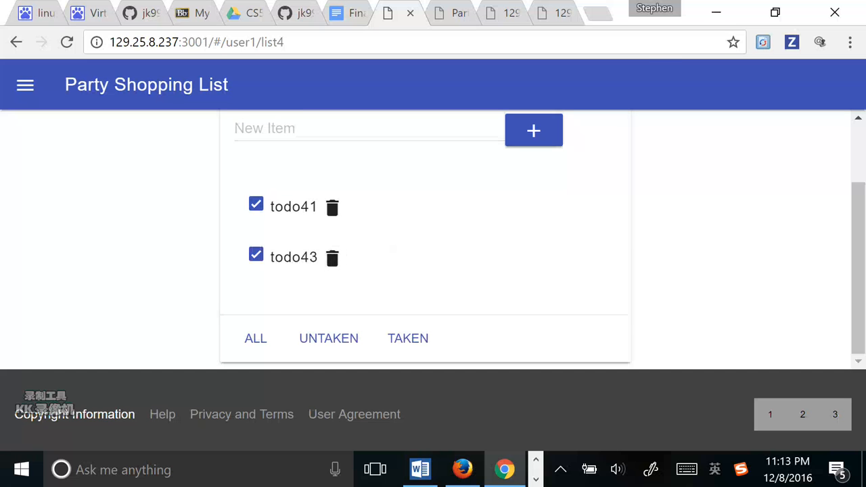
click(368, 127)
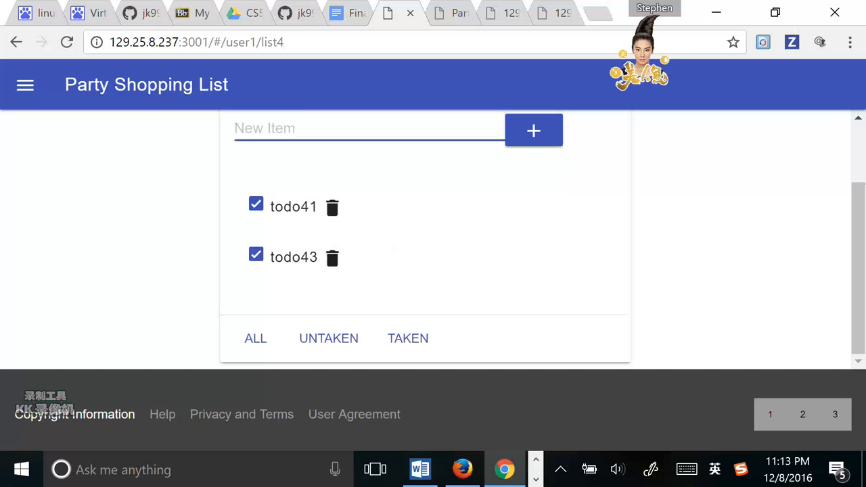
text(milk)
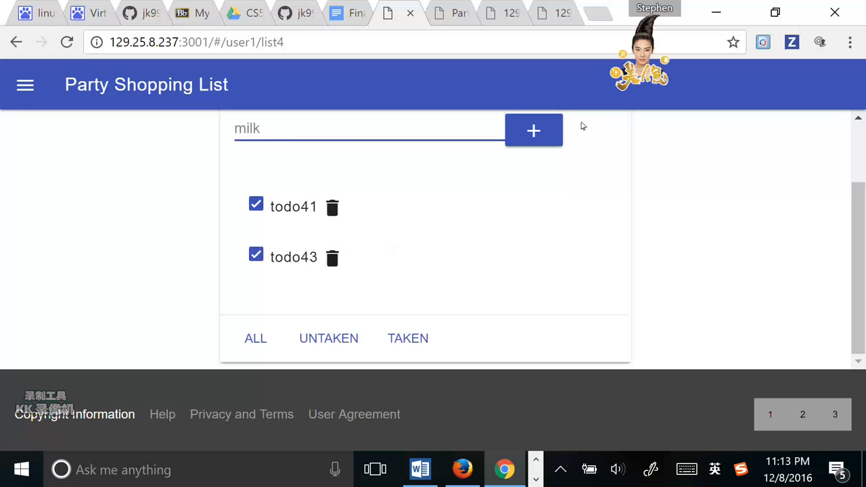
click(533, 130)
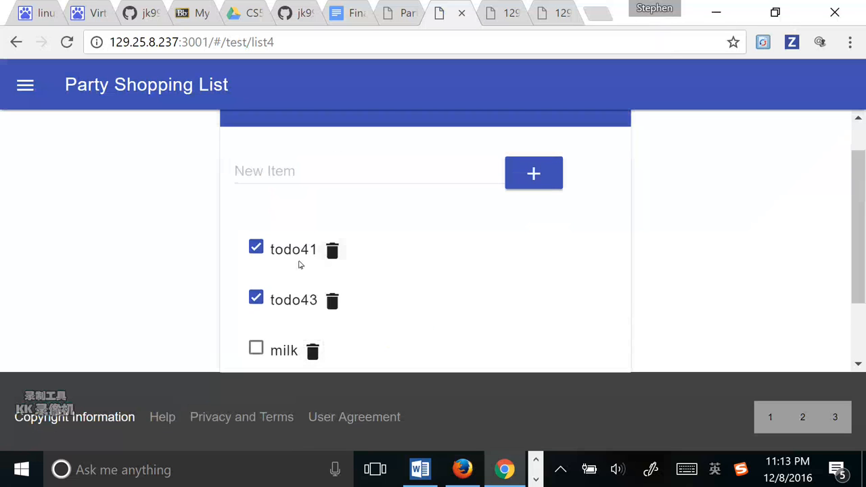
mouse_move(322, 301)
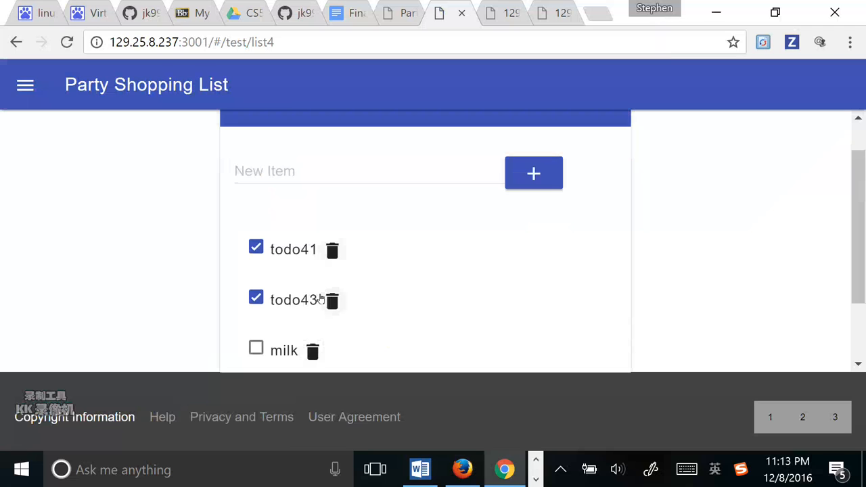
Scroll the test user's list4 to confirm milk appears and todo42 is gone.
scroll(down, 3)
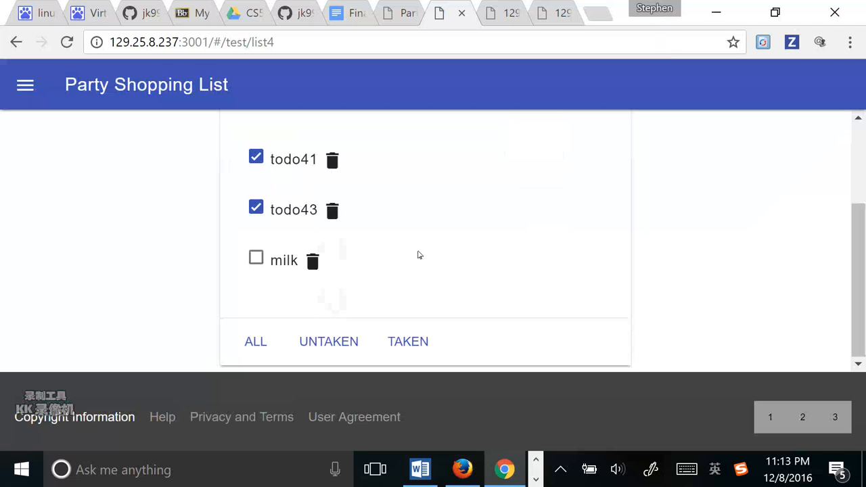
mouse_move(441, 134)
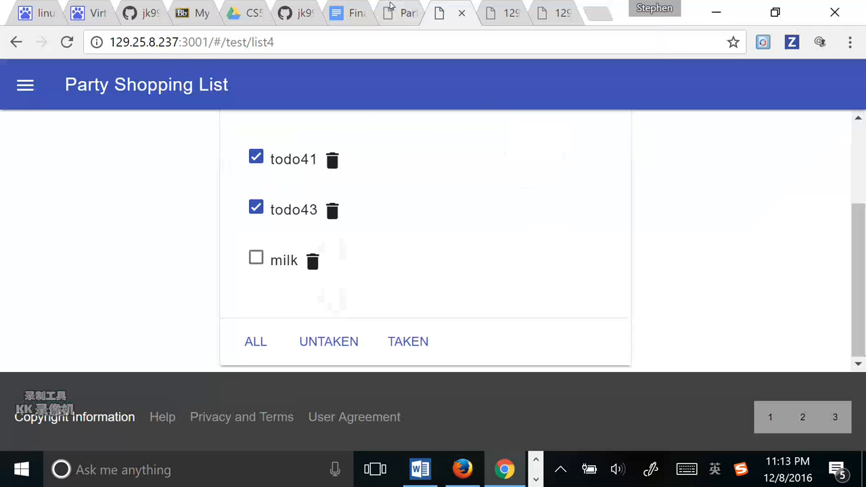
mouse_move(399, 12)
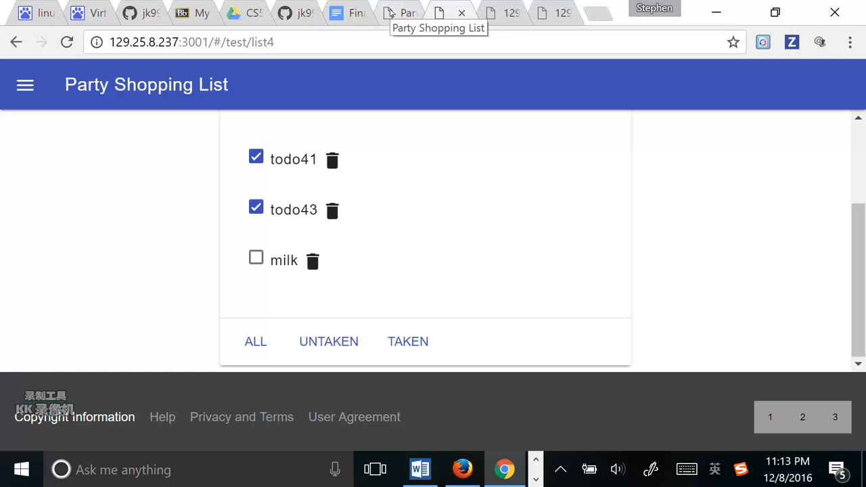
mouse_move(381, 19)
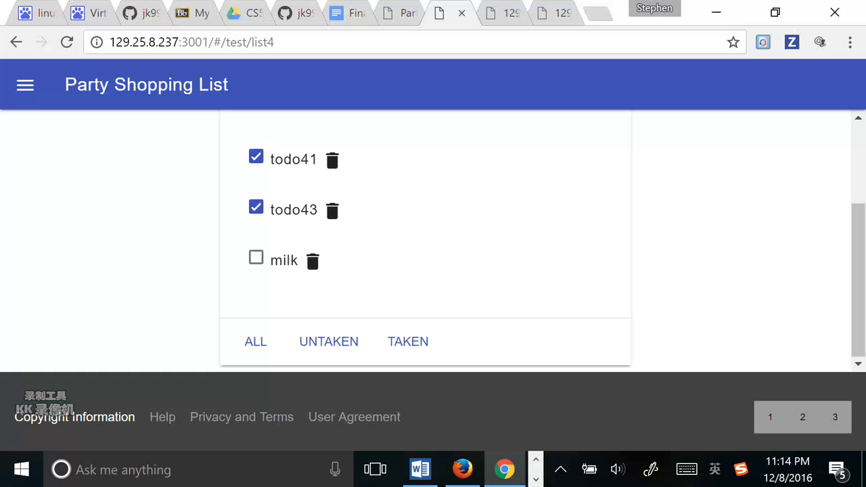
mouse_move(25, 84)
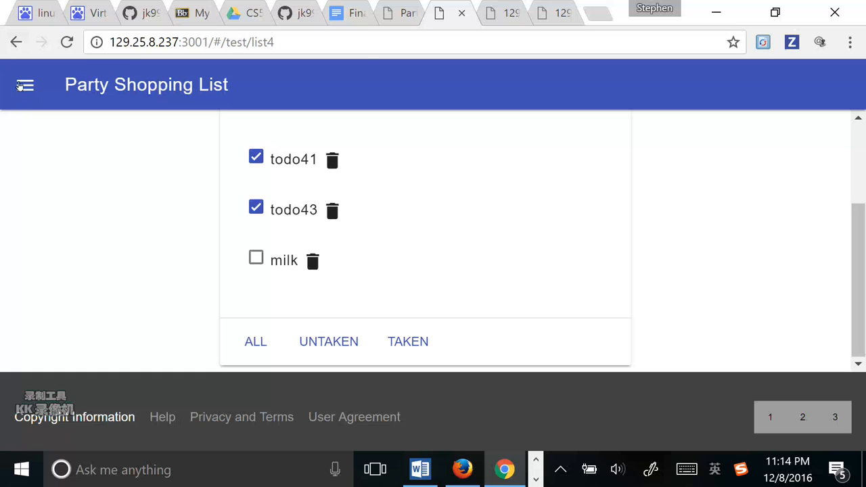
click(24, 83)
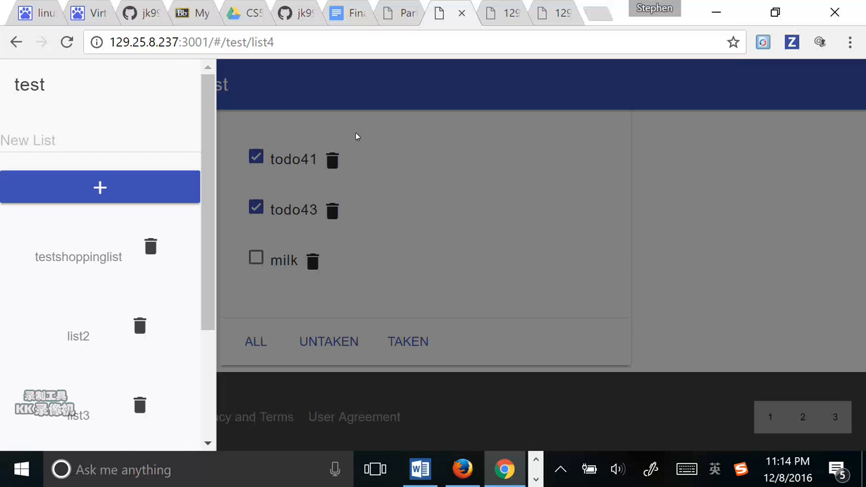
click(24, 84)
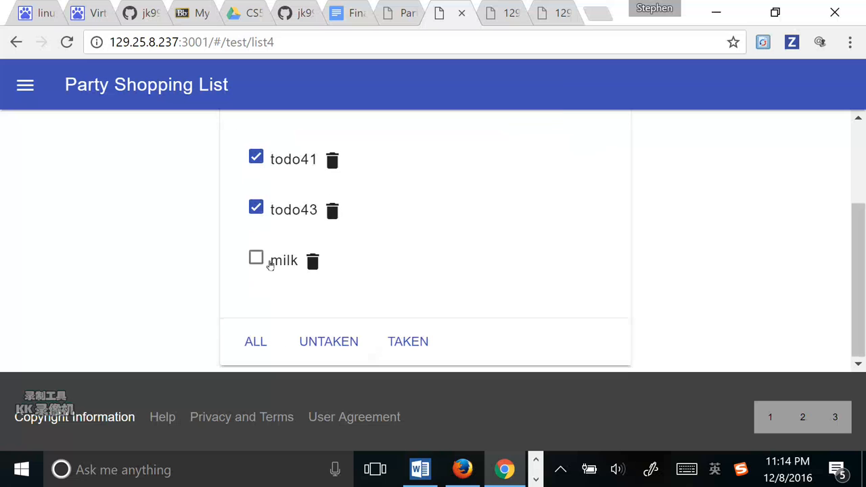
mouse_move(238, 132)
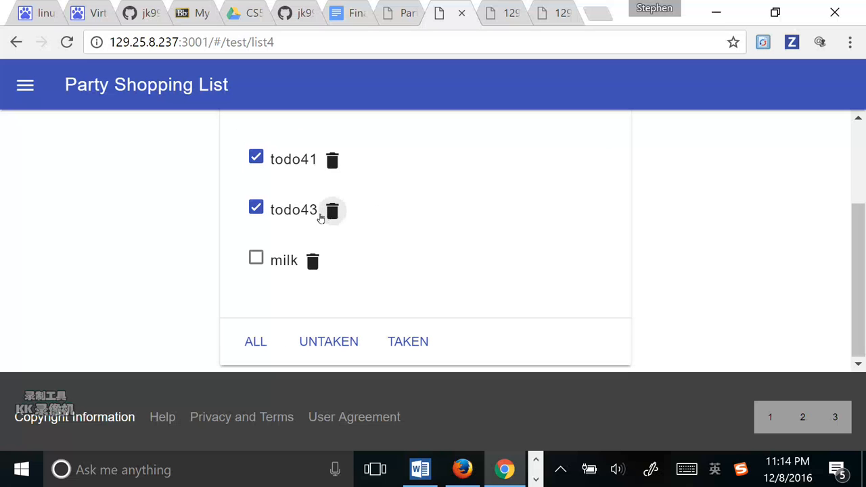
click(255, 341)
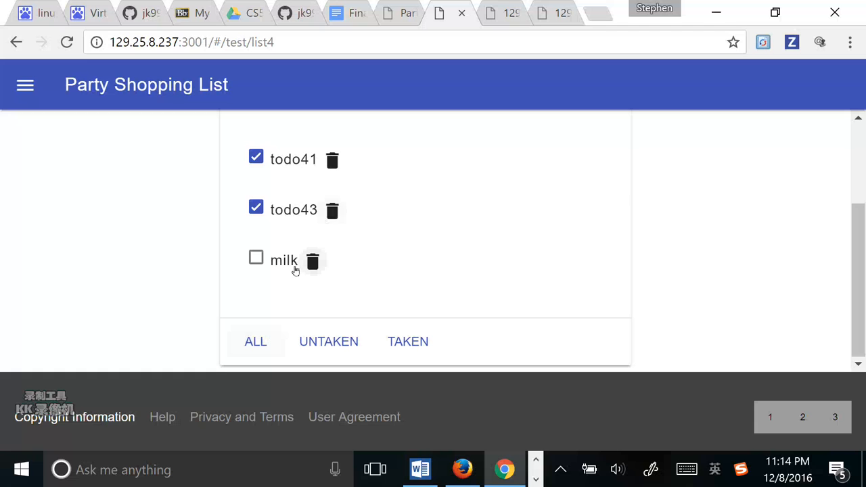
scroll(up, 3)
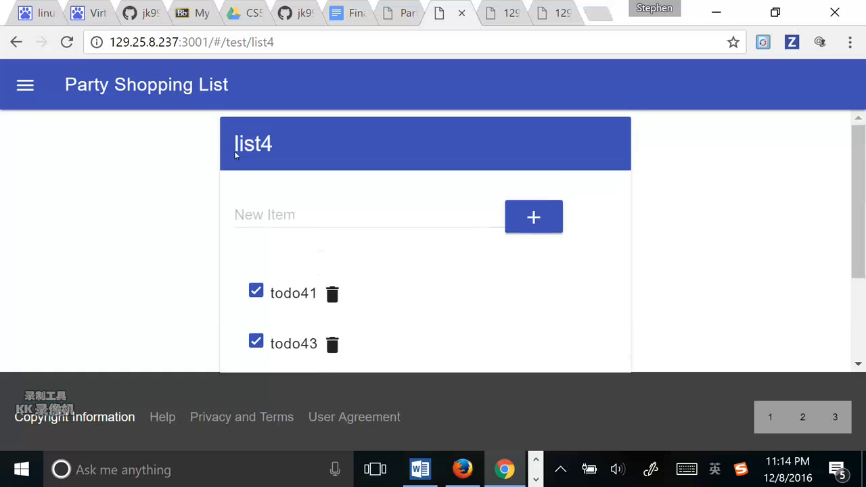
scroll(down, 3)
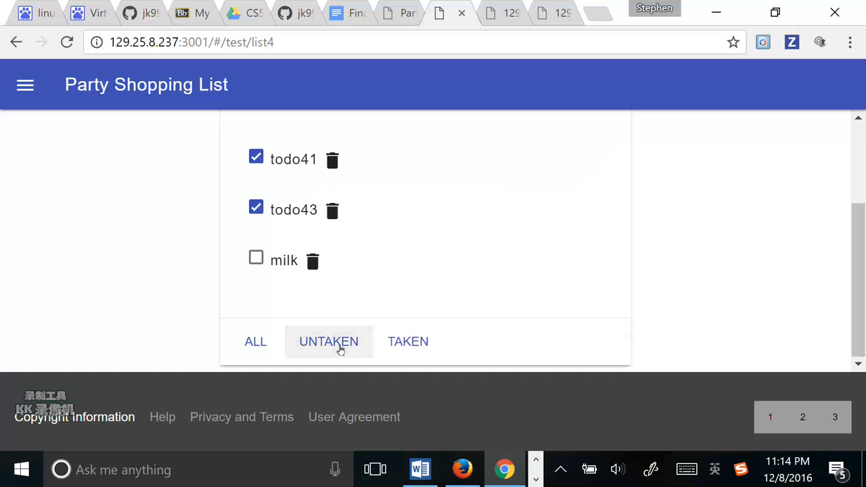
mouse_move(338, 246)
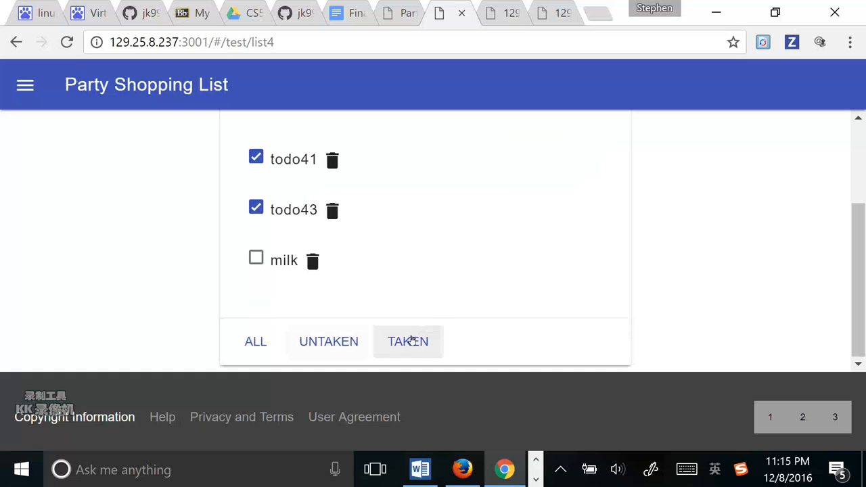
mouse_move(409, 345)
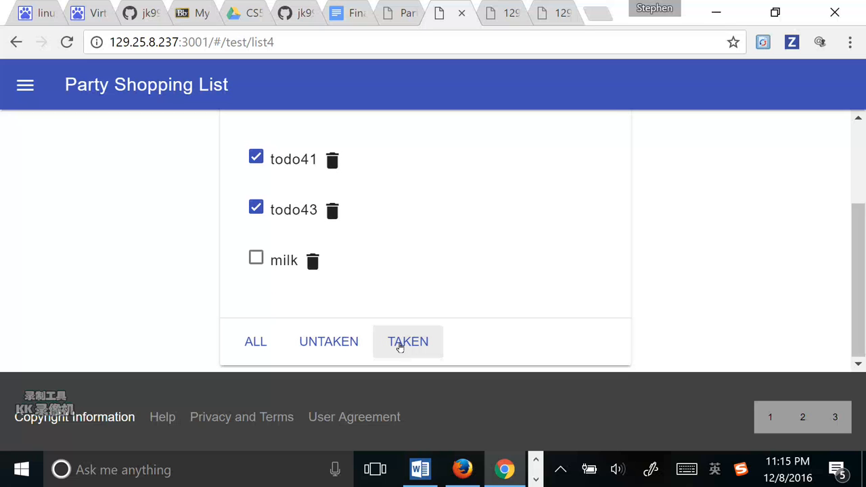
scroll(up, 3)
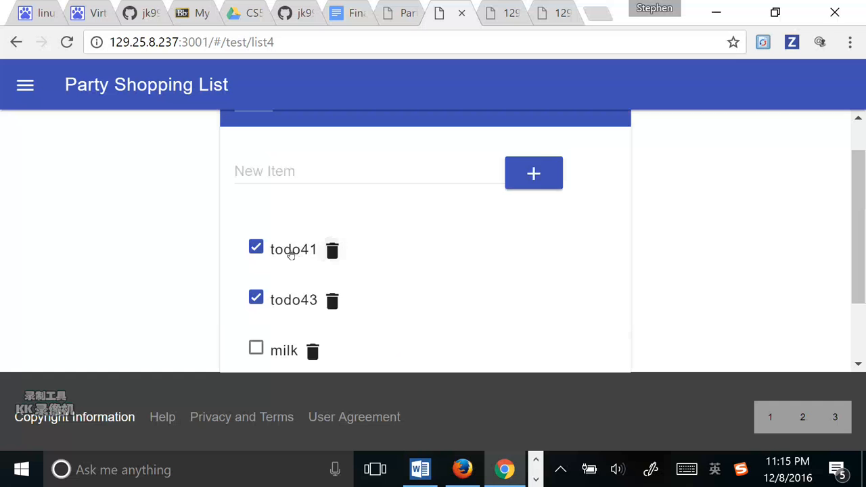
scroll(down, 3)
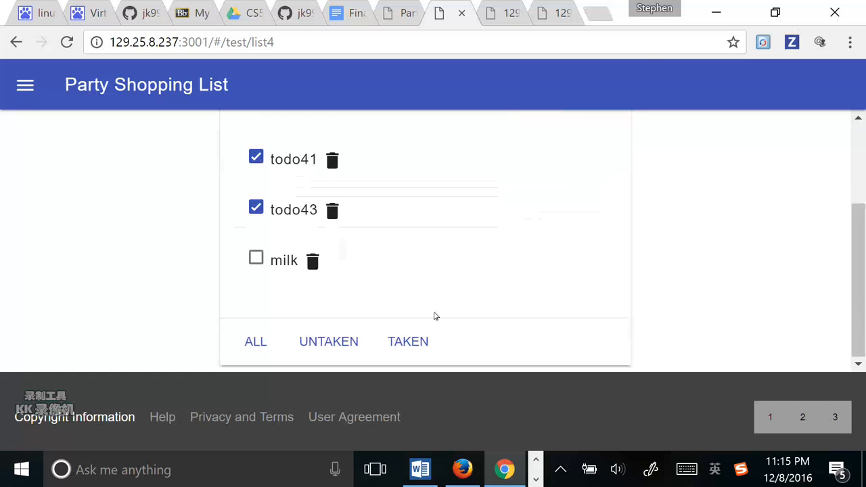